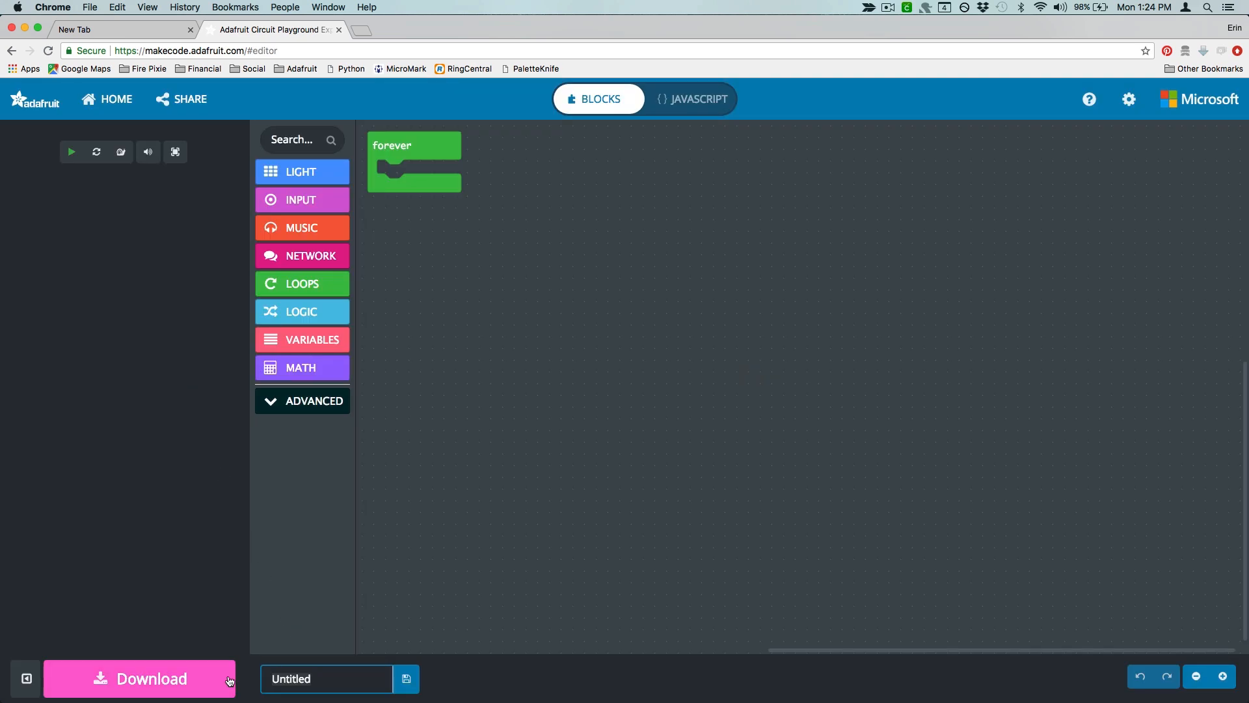
Name the project 'Steven Universe Gem'
{"action": "type", "text": "Steven Universe Gem"}
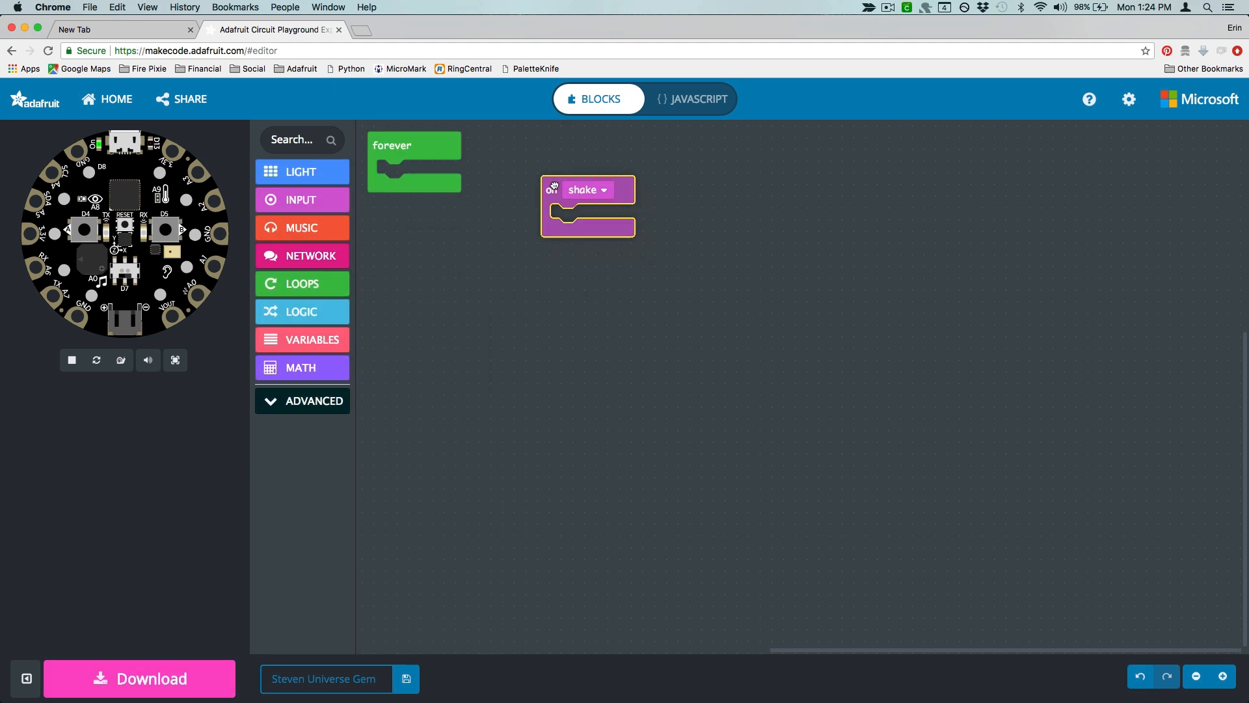
Set the input event to tilt left with a purple show ring
{"action": "left_click", "coordinate": [588, 190]}
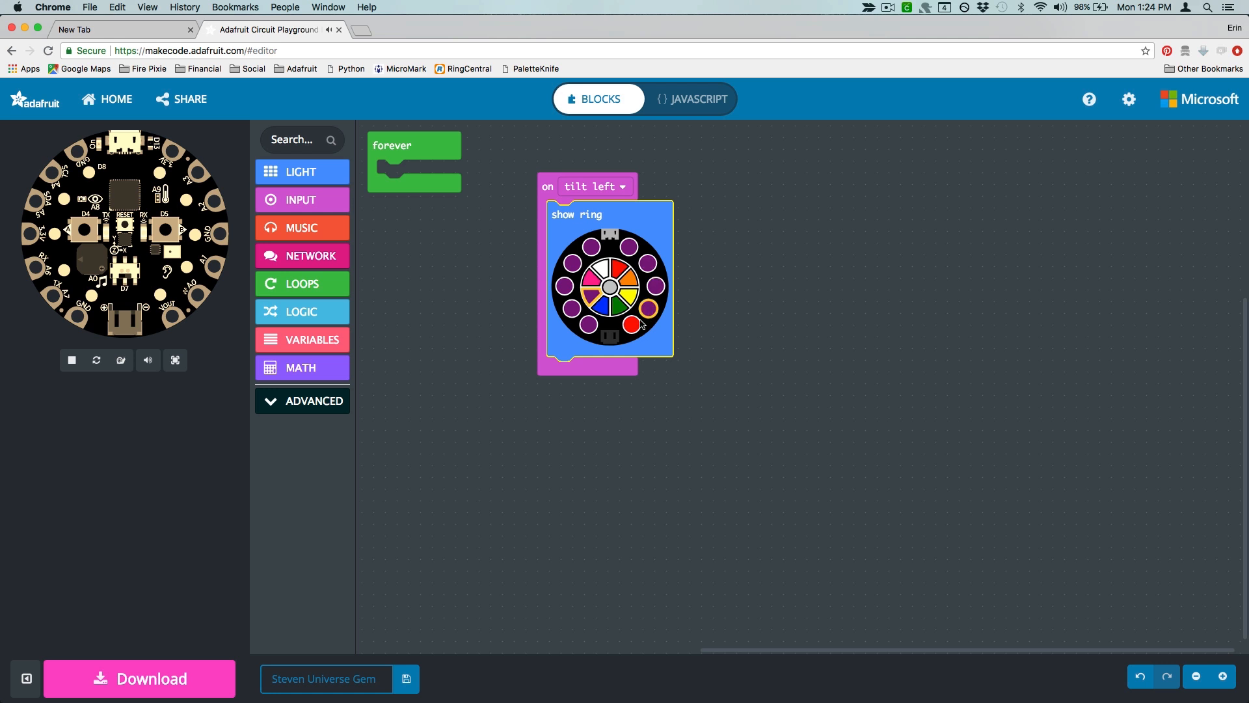
Duplicate the tilt left block and make the copy respond to tilt right
{"action": "right_click", "coordinate": [586, 186]}
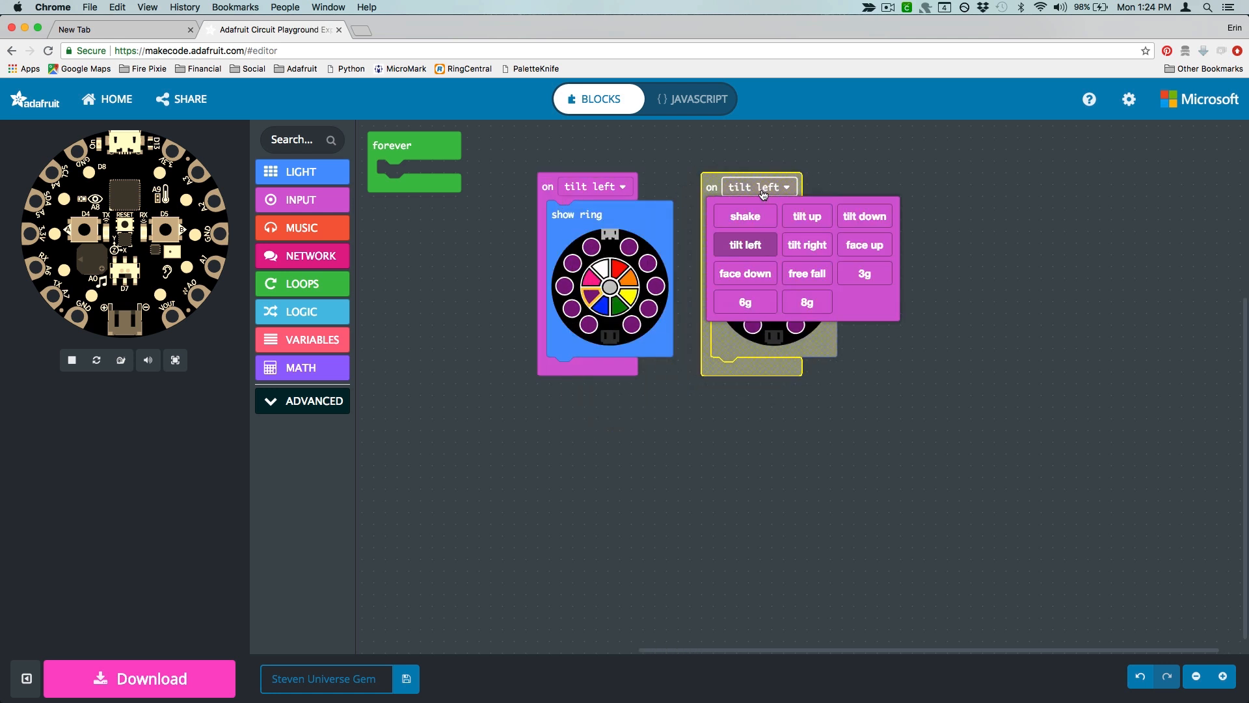
{"action": "left_click", "coordinate": [807, 244]}
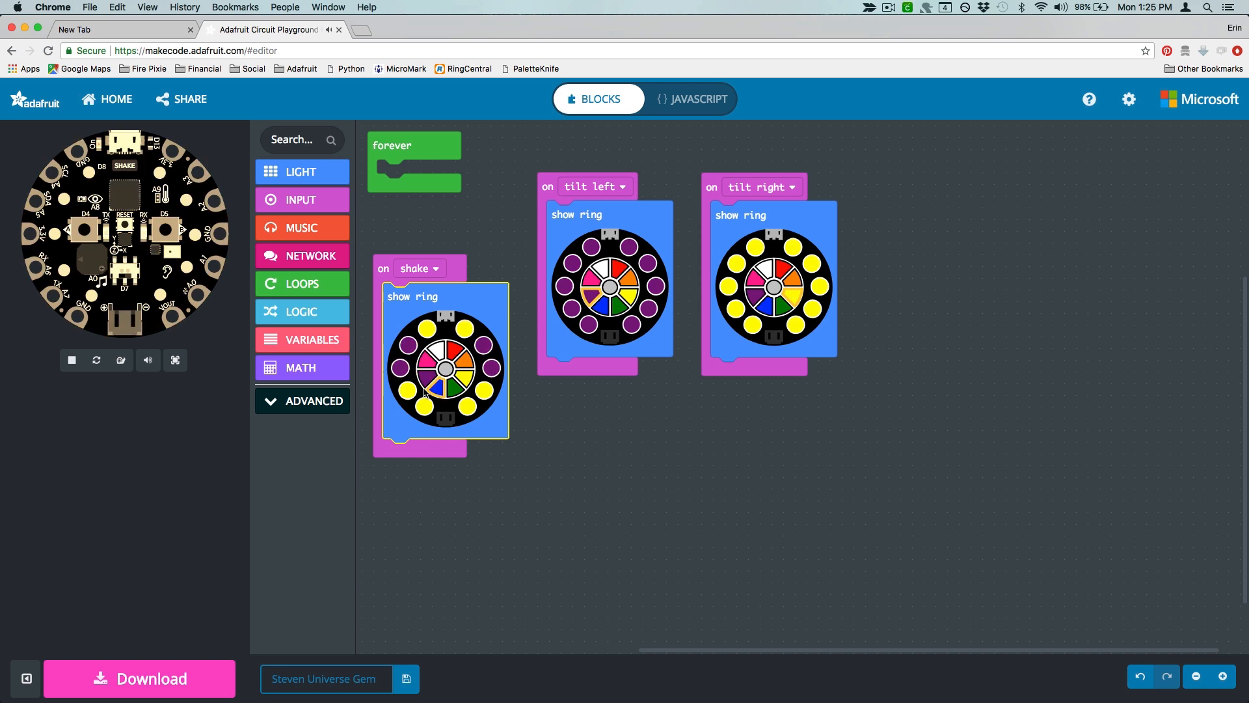
{"action": "left_click", "coordinate": [427, 387]}
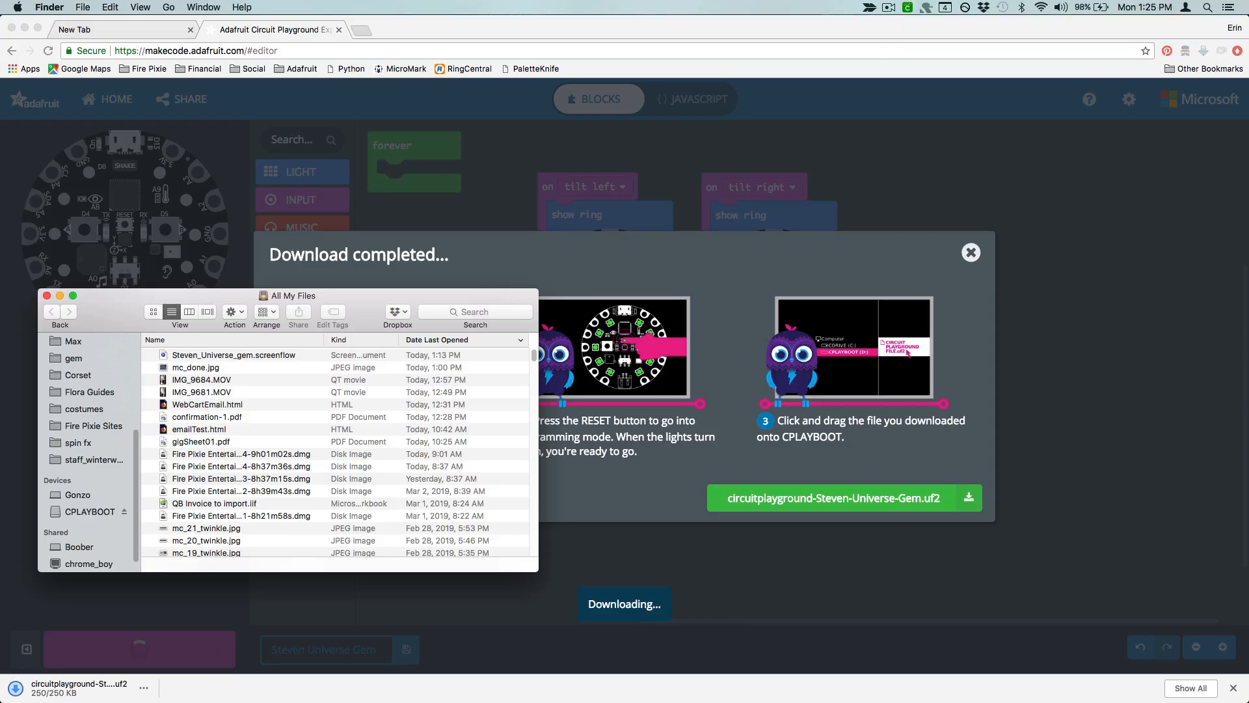
Copy circuitplayground-Steven-Universe-Gem.uf2 onto the CPLAYBOOT drive
{"action": "left_click_drag", "start_coordinate": [78, 689], "coordinate": [89, 511]}
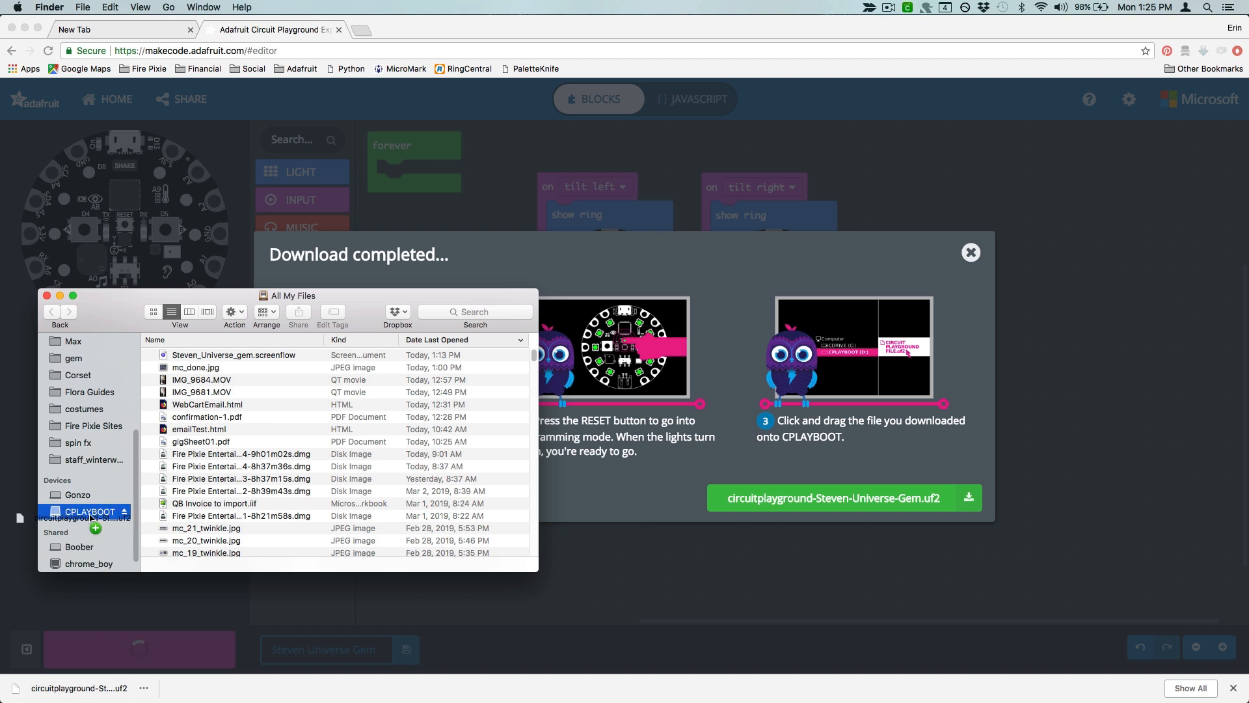